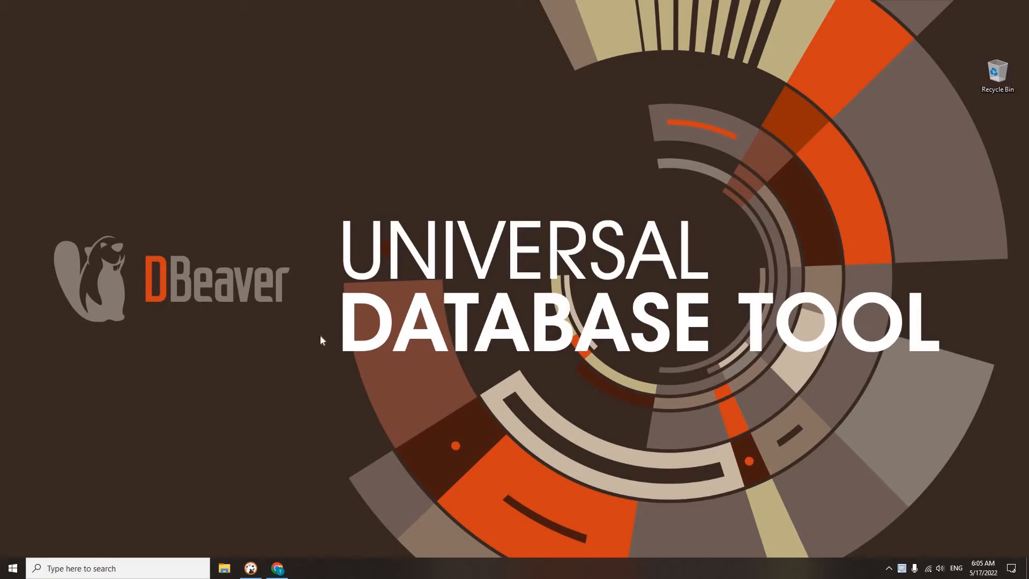
{"action": "mouse_move", "coordinate": [314, 344]}
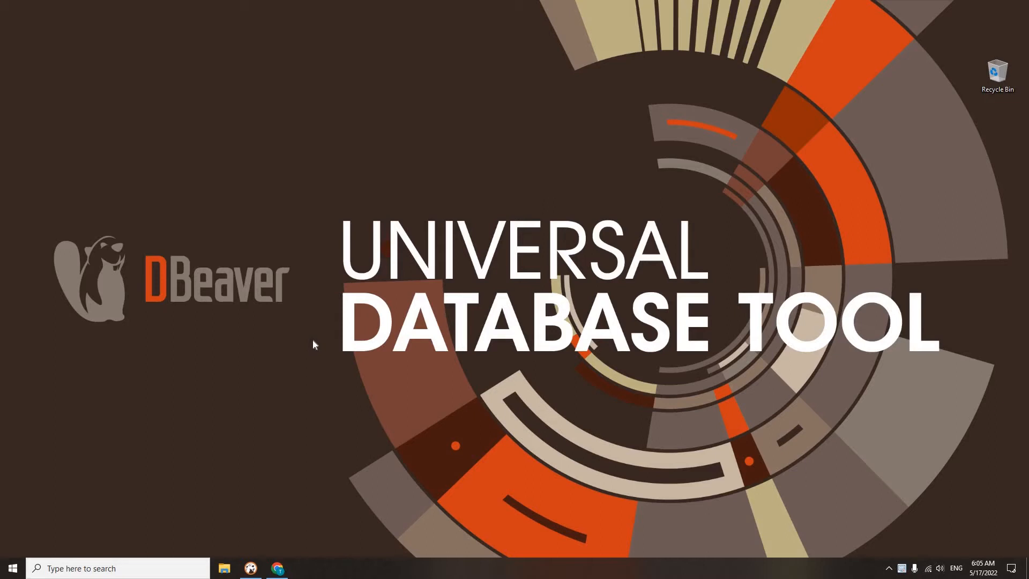
{"action": "mouse_move", "coordinate": [322, 397]}
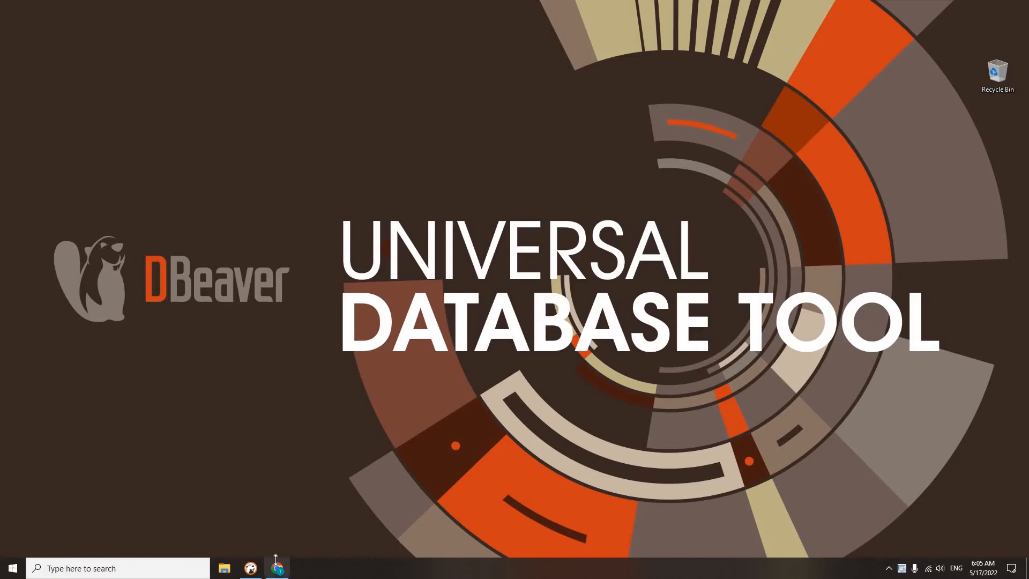
Switch to the browser and view the 'How to organize your connections' title slide
{"action": "left_click", "coordinate": [277, 569]}
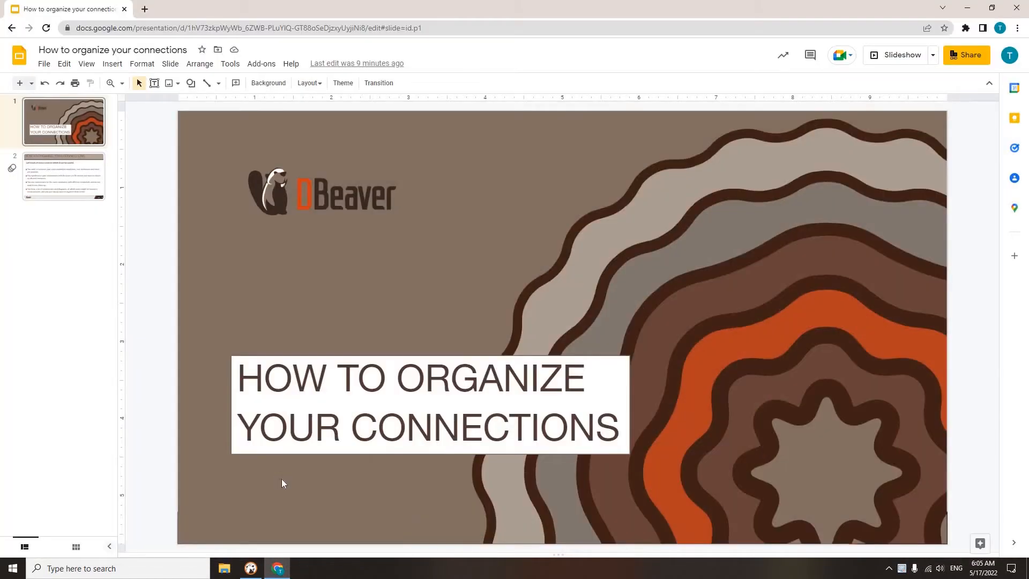
{"action": "left_click", "coordinate": [899, 54]}
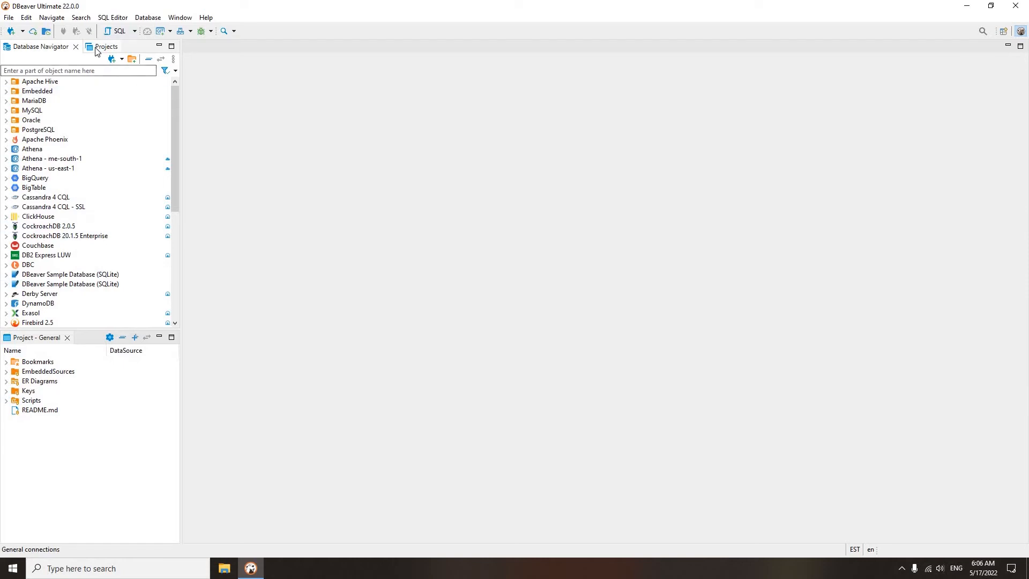
Show the Projects view and expand General to its Connections, Bookmarks, Scripts and other folders
{"action": "left_click", "coordinate": [105, 46]}
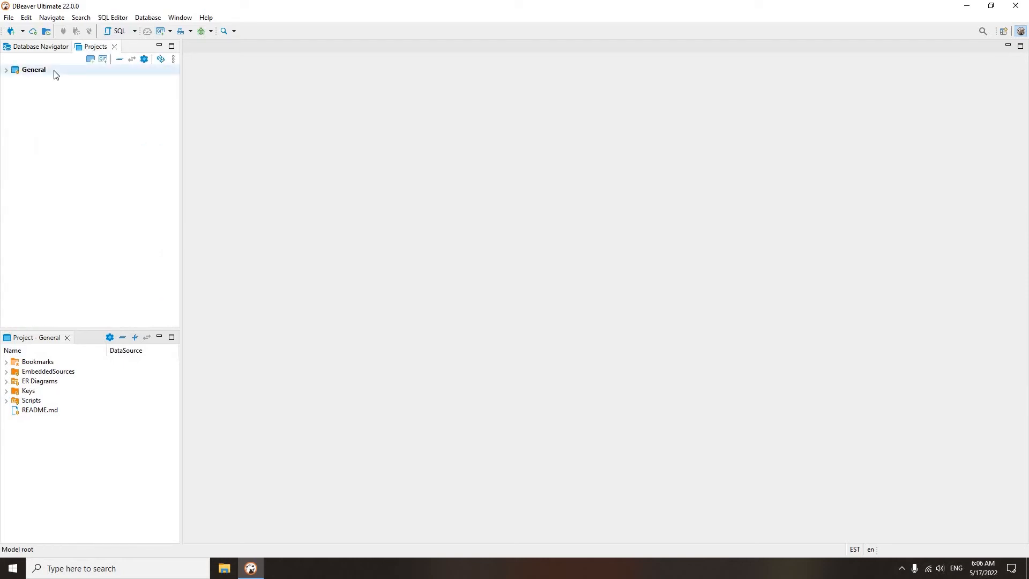
{"action": "mouse_move", "coordinate": [46, 225]}
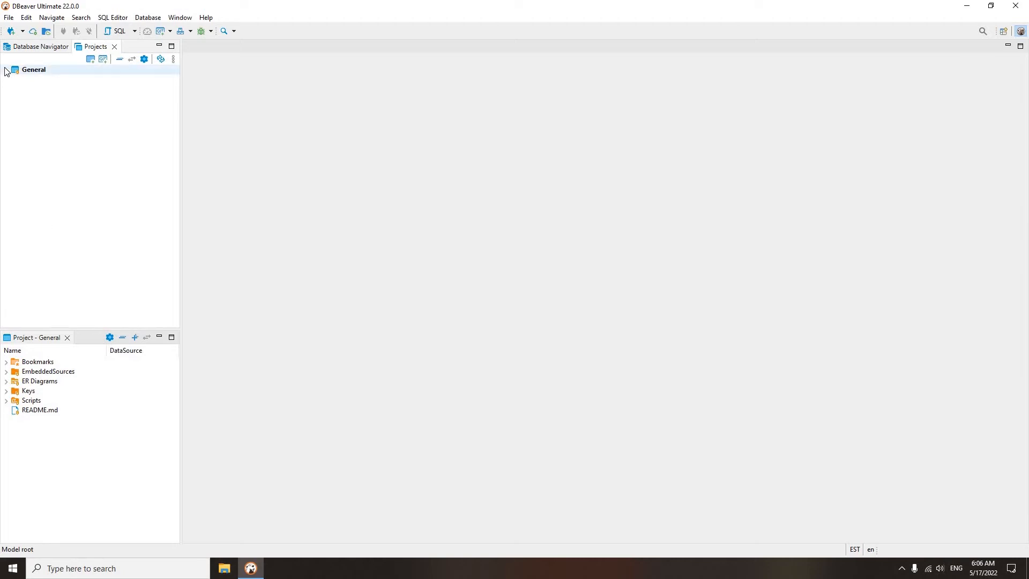
{"action": "left_click", "coordinate": [6, 70]}
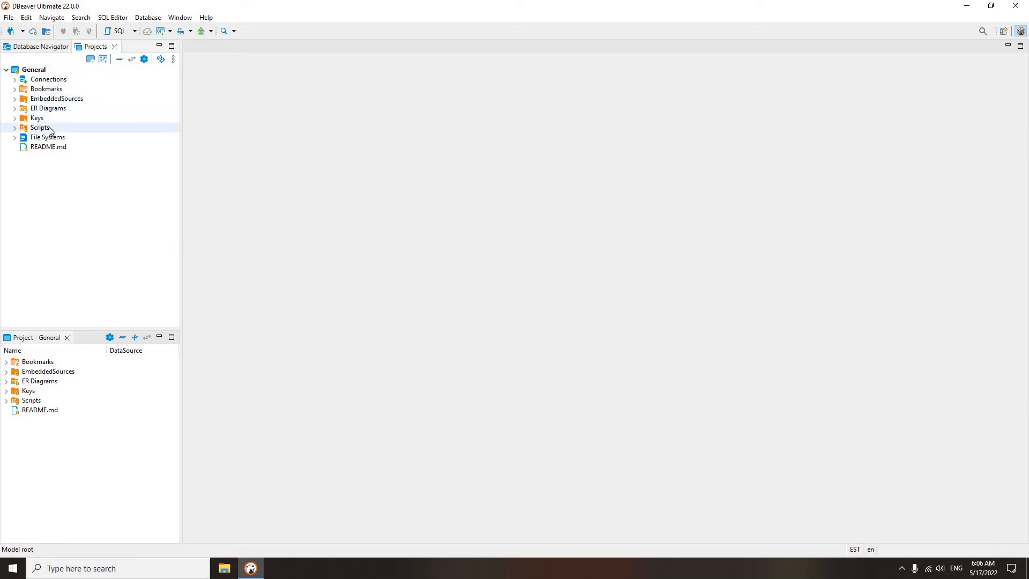
{"action": "mouse_move", "coordinate": [110, 282]}
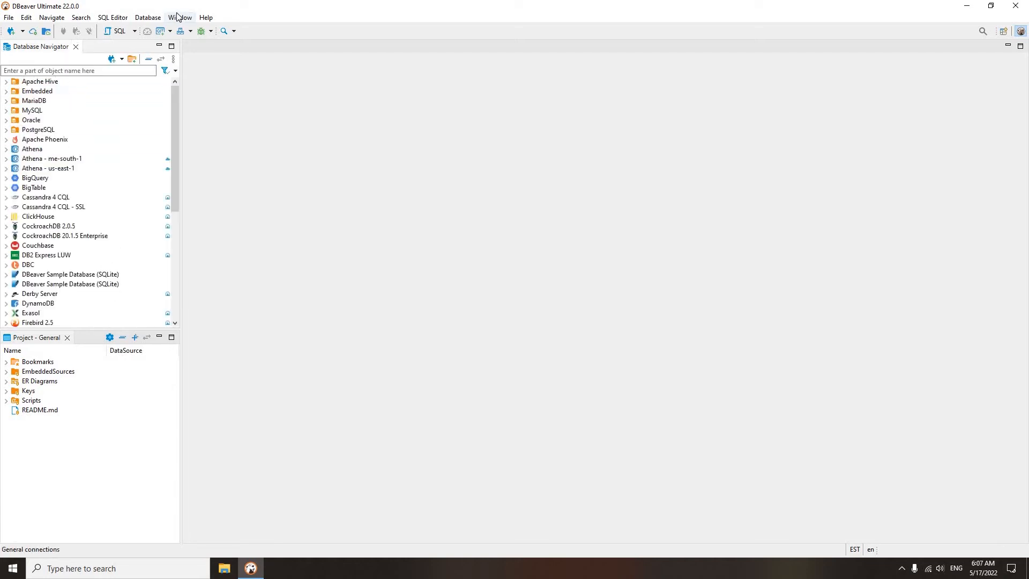
Reopen the Projects view through Window > Show View > Projects
{"action": "left_click", "coordinate": [180, 17]}
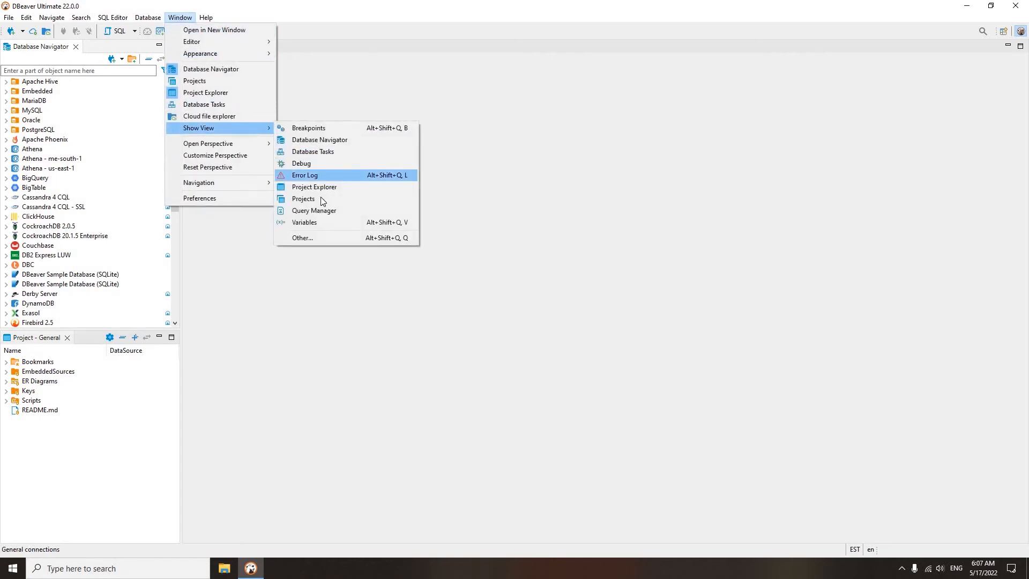
{"action": "left_click", "coordinate": [303, 199]}
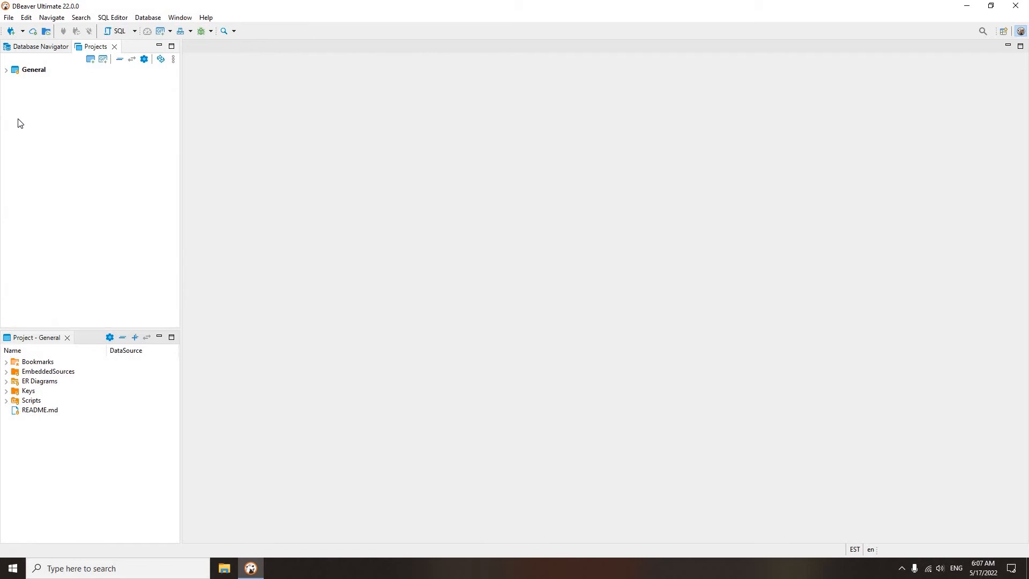
{"action": "mouse_move", "coordinate": [78, 148]}
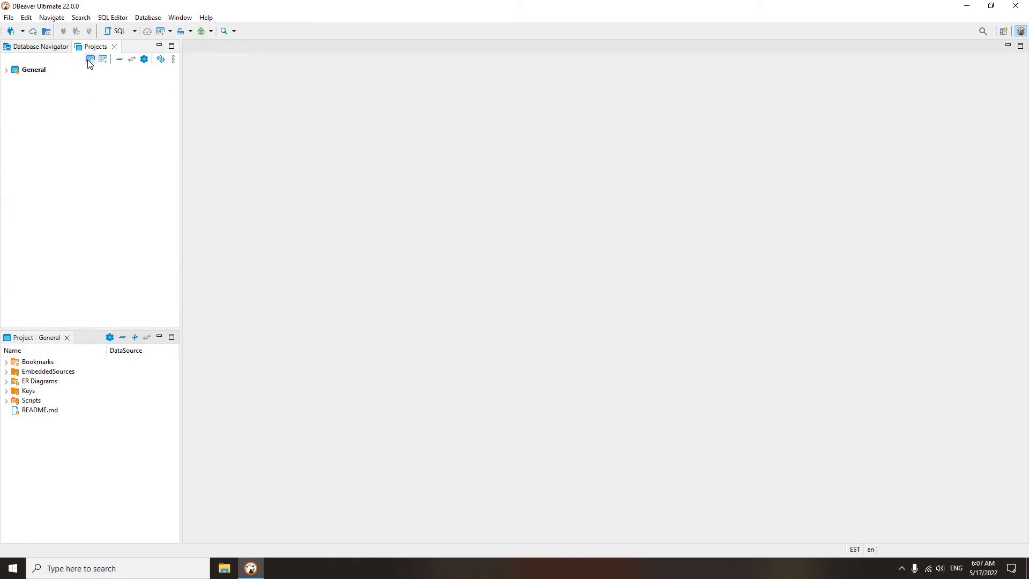
Start a new project in the wizard with the name 'Cloud' entered
{"action": "left_click", "coordinate": [91, 59]}
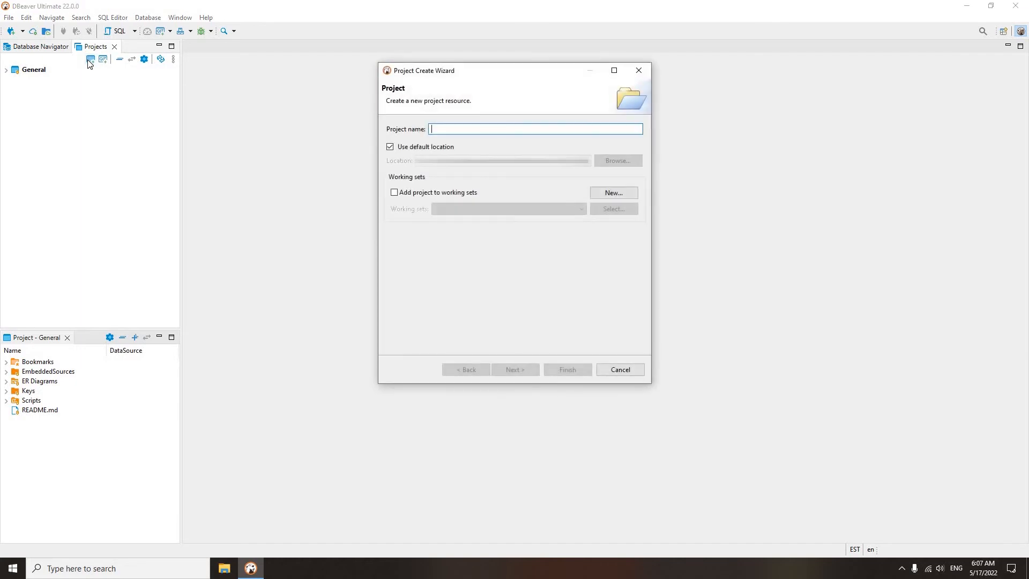
{"action": "mouse_move", "coordinate": [444, 297]}
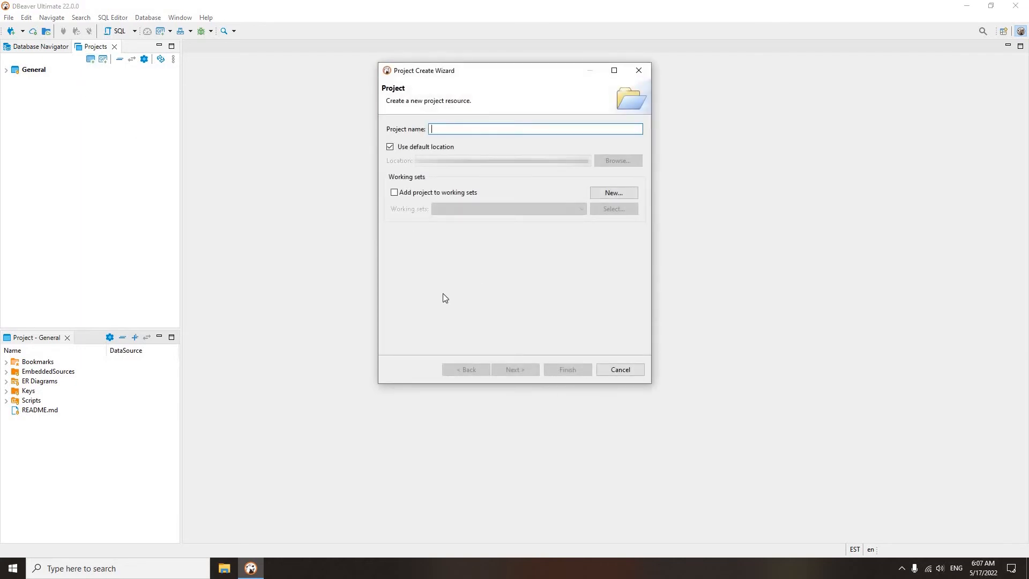
{"action": "mouse_move", "coordinate": [451, 307]}
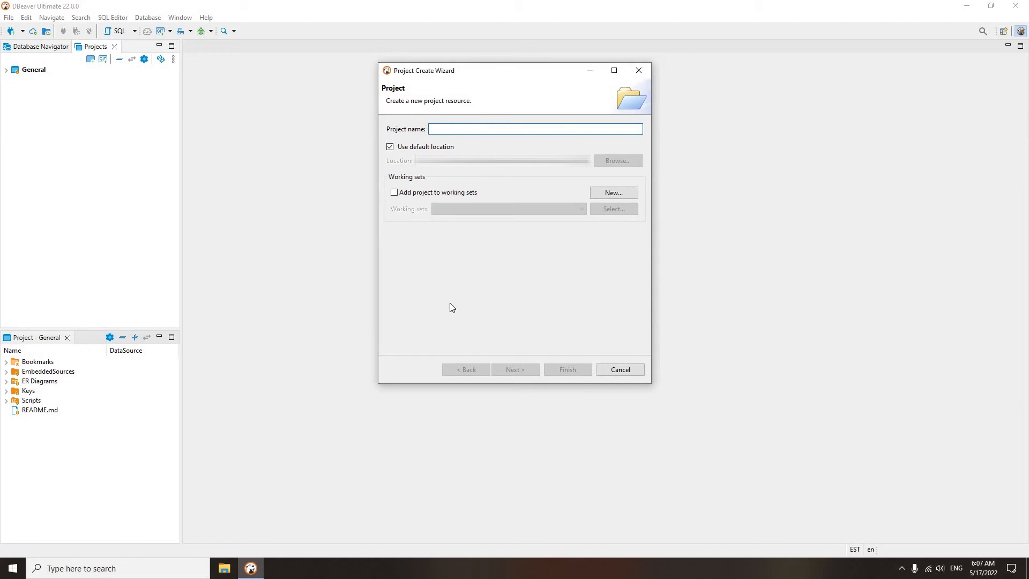
{"action": "mouse_move", "coordinate": [448, 299]}
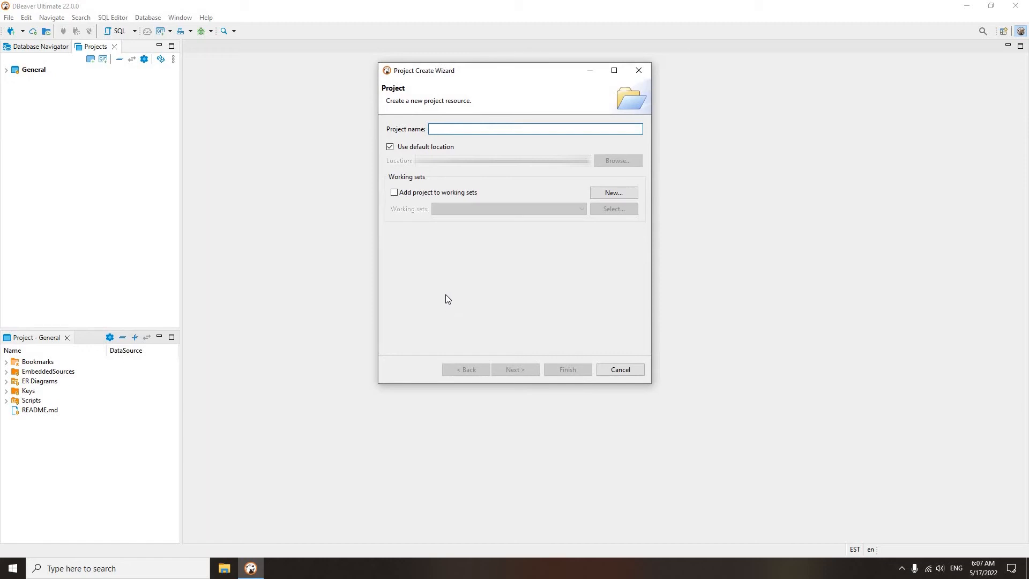
{"action": "left_click", "coordinate": [535, 128]}
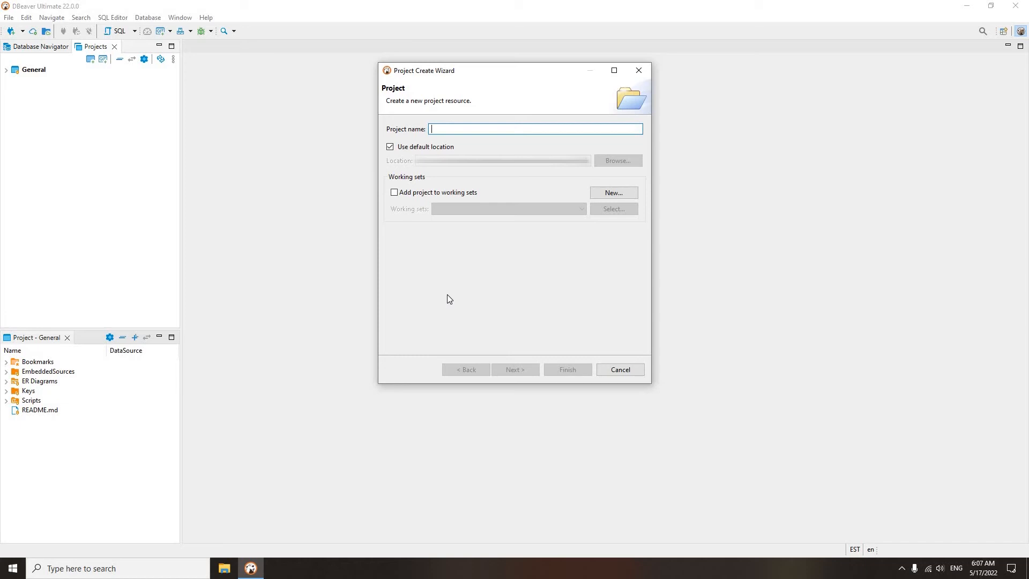
{"action": "type", "text": "C"}
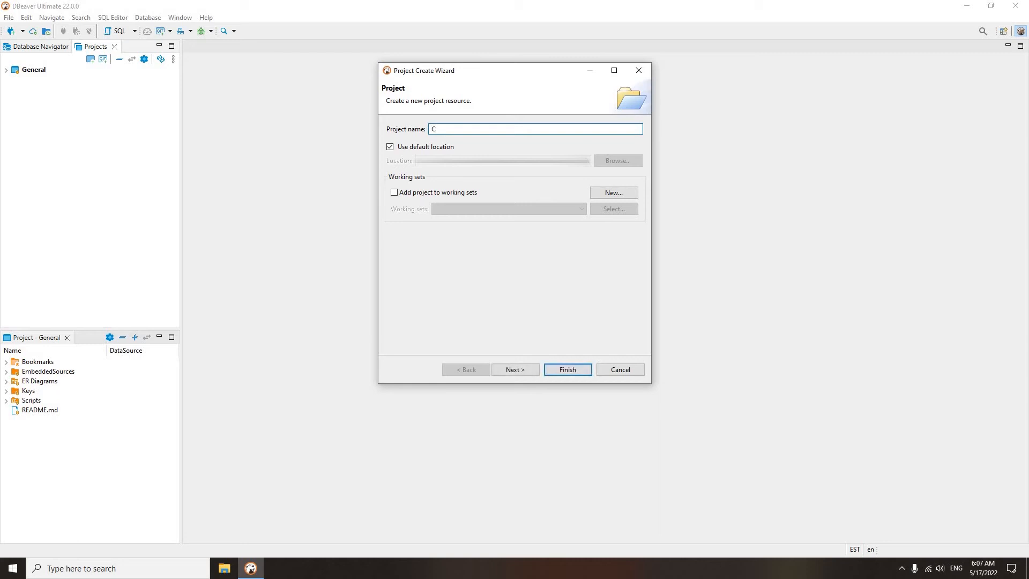
{"action": "type", "text": "loud"}
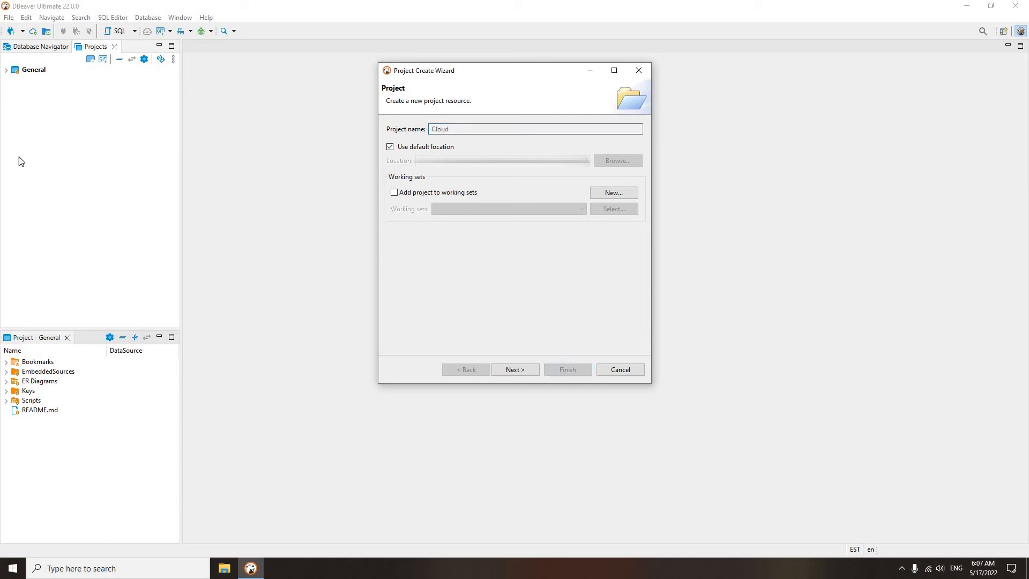
Create the Cloud project, expand it, and expand General to its script files
{"action": "left_click", "coordinate": [566, 370]}
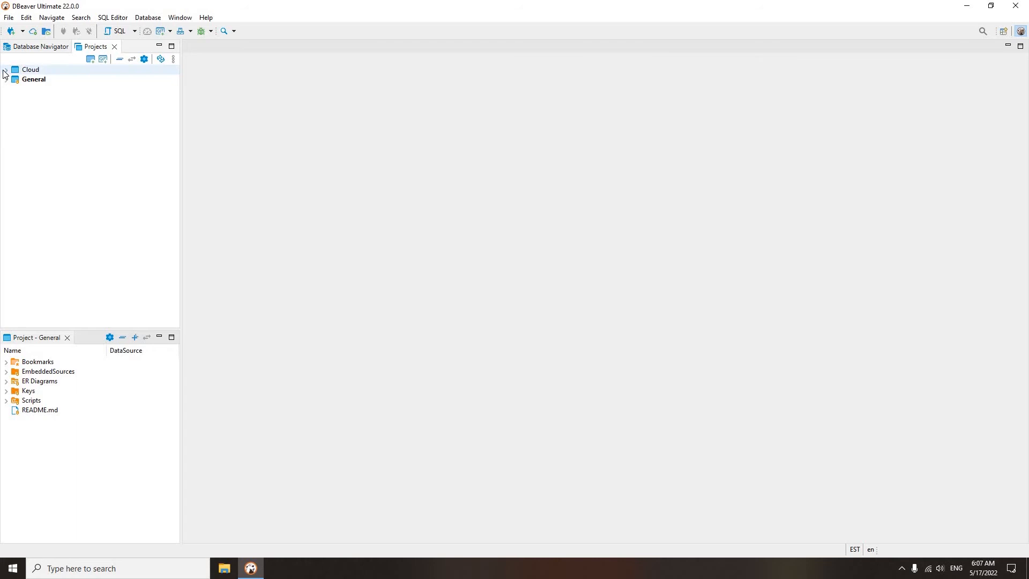
{"action": "left_click", "coordinate": [6, 69]}
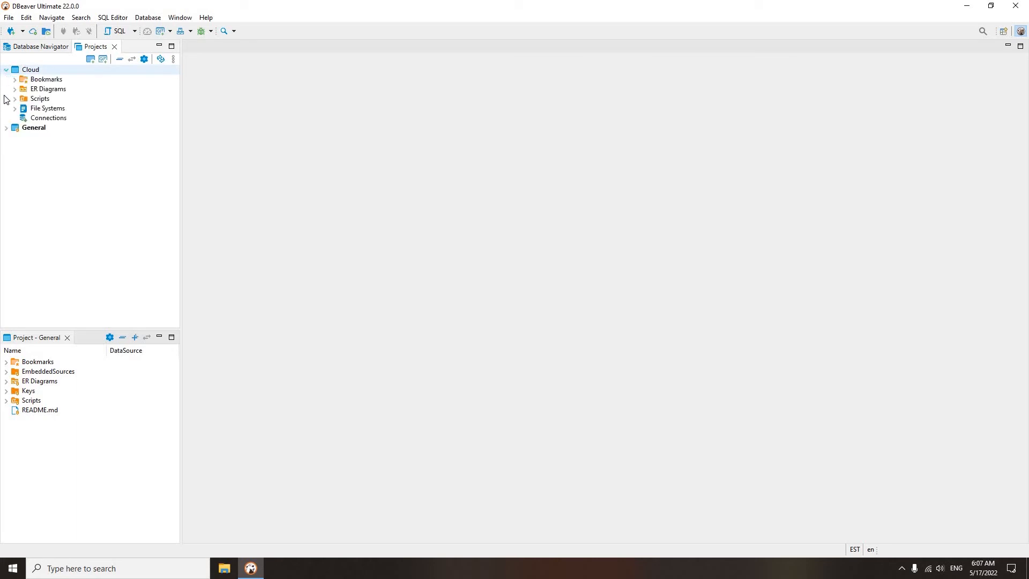
{"action": "left_click", "coordinate": [7, 128]}
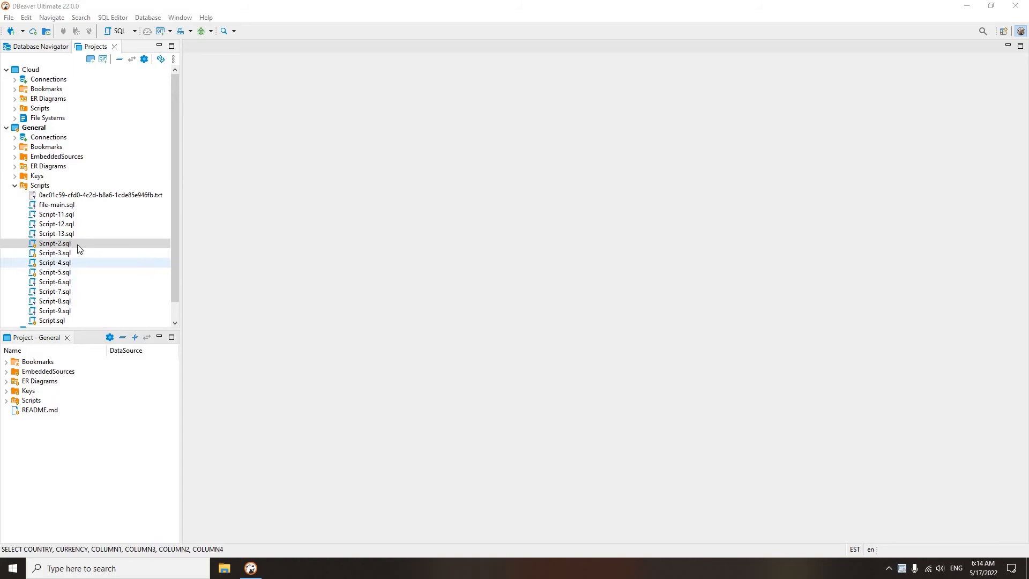
Copy Script-2.sql from General into Cloud's Scripts folder and collapse the folders again
{"action": "right_click", "coordinate": [54, 243]}
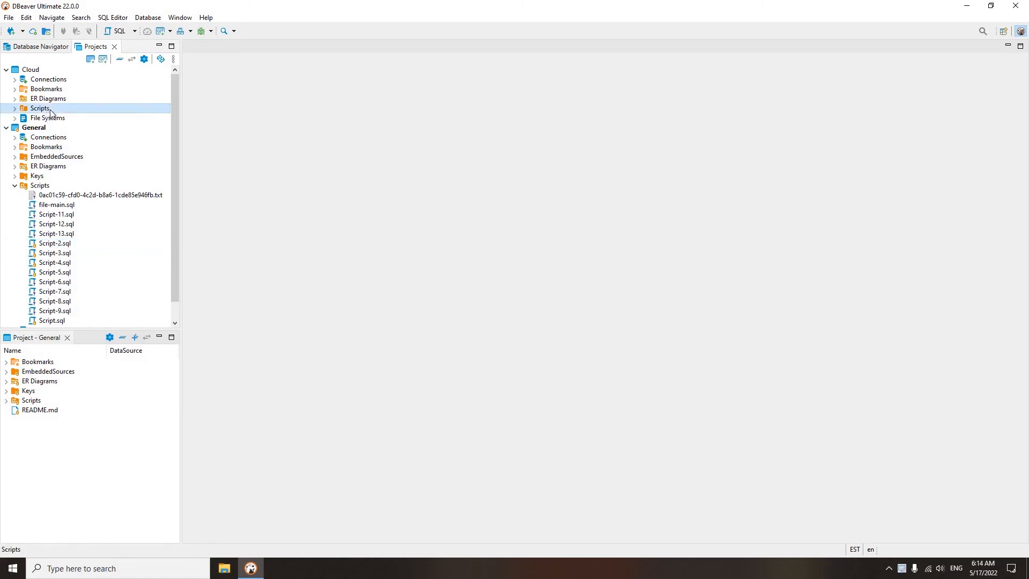
{"action": "right_click", "coordinate": [41, 108]}
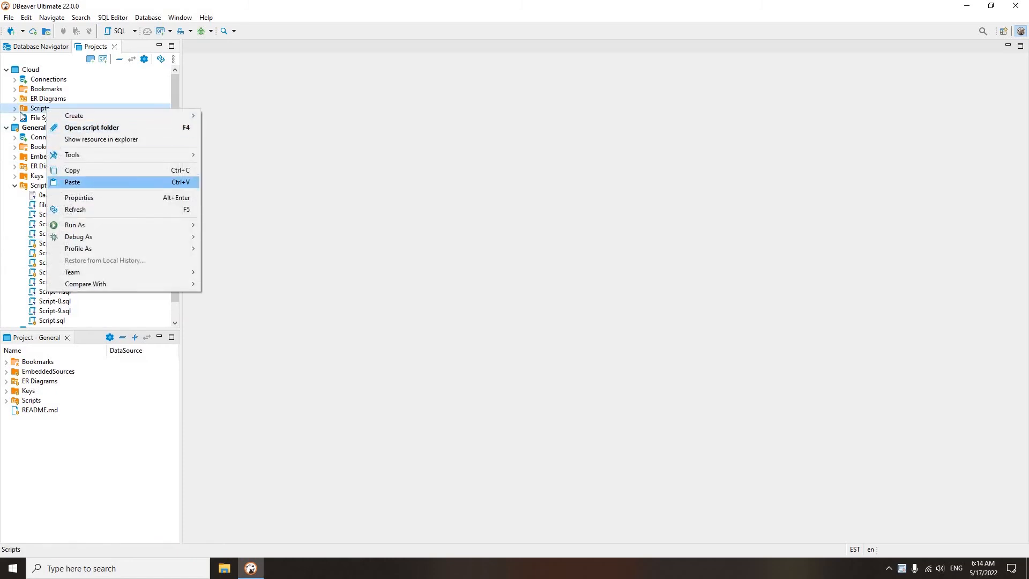
{"action": "left_click", "coordinate": [73, 182]}
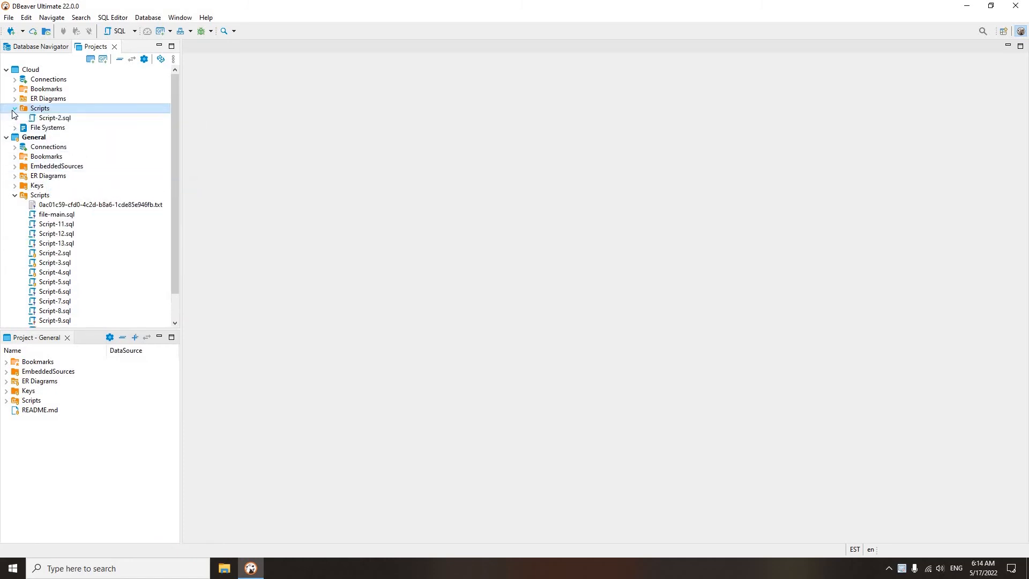
{"action": "left_click", "coordinate": [14, 107]}
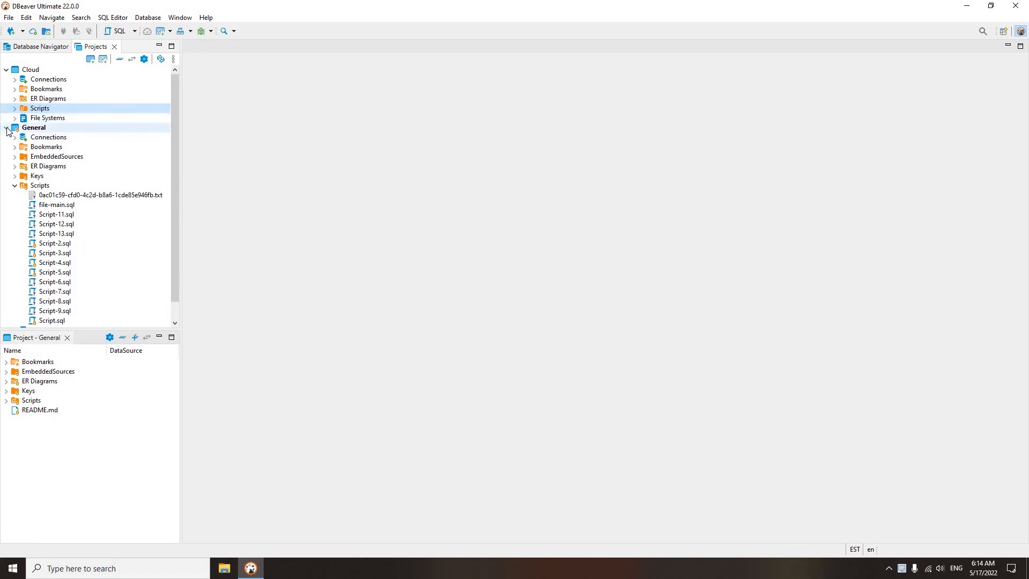
{"action": "left_click", "coordinate": [6, 128]}
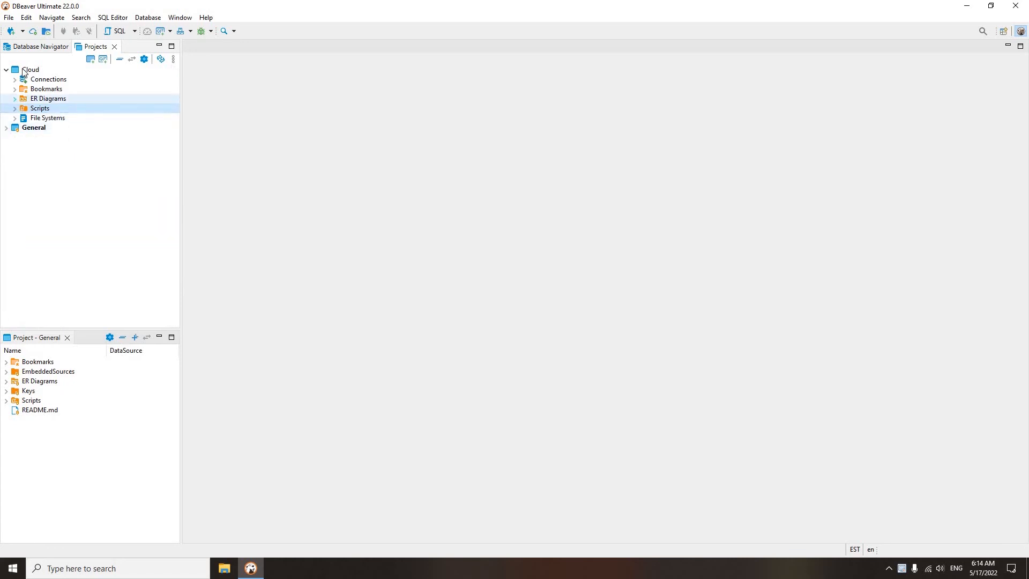
Set Cloud as the active project and return to the Projects list
{"action": "right_click", "coordinate": [30, 70]}
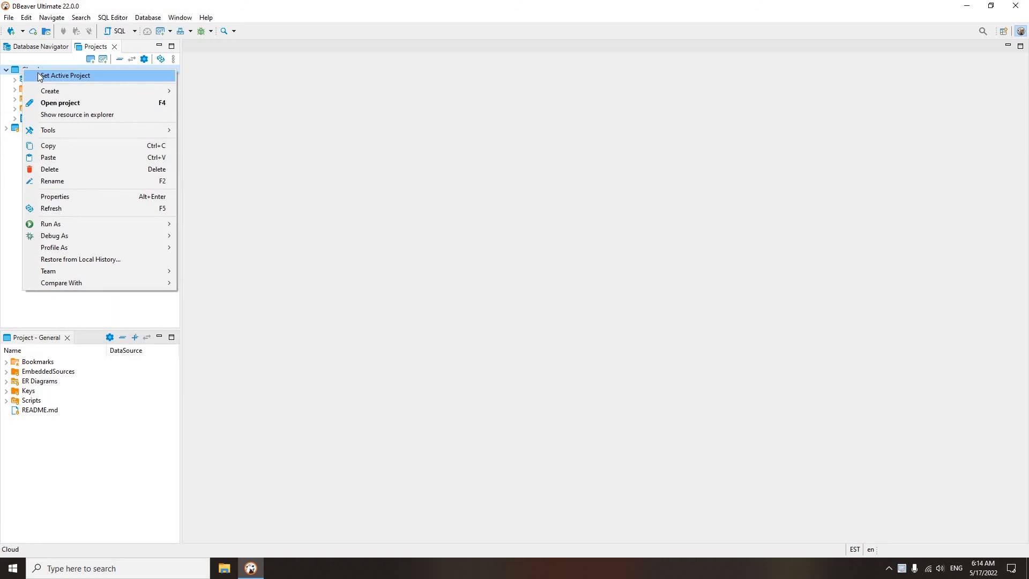
{"action": "left_click", "coordinate": [64, 75]}
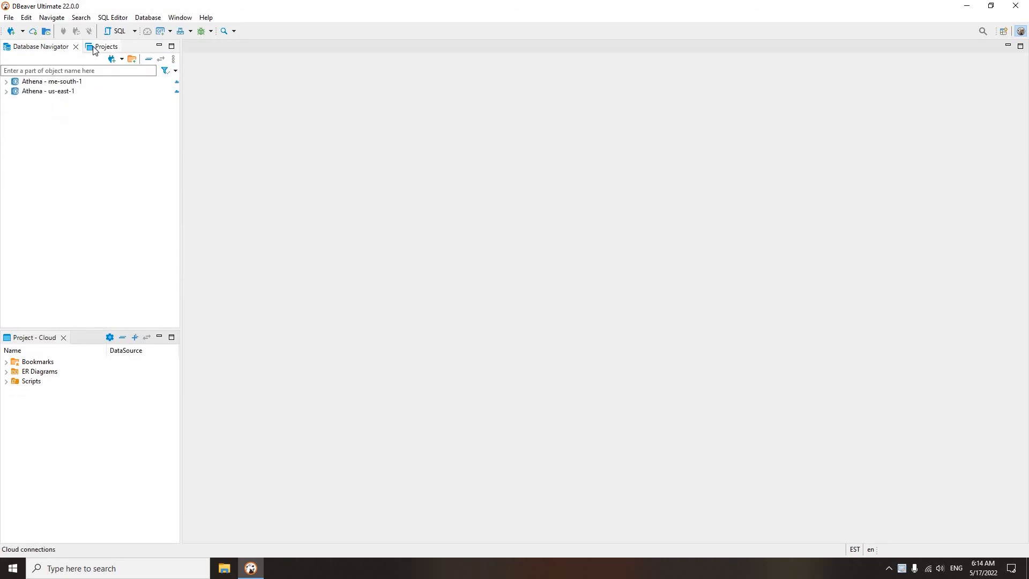
{"action": "left_click", "coordinate": [104, 46]}
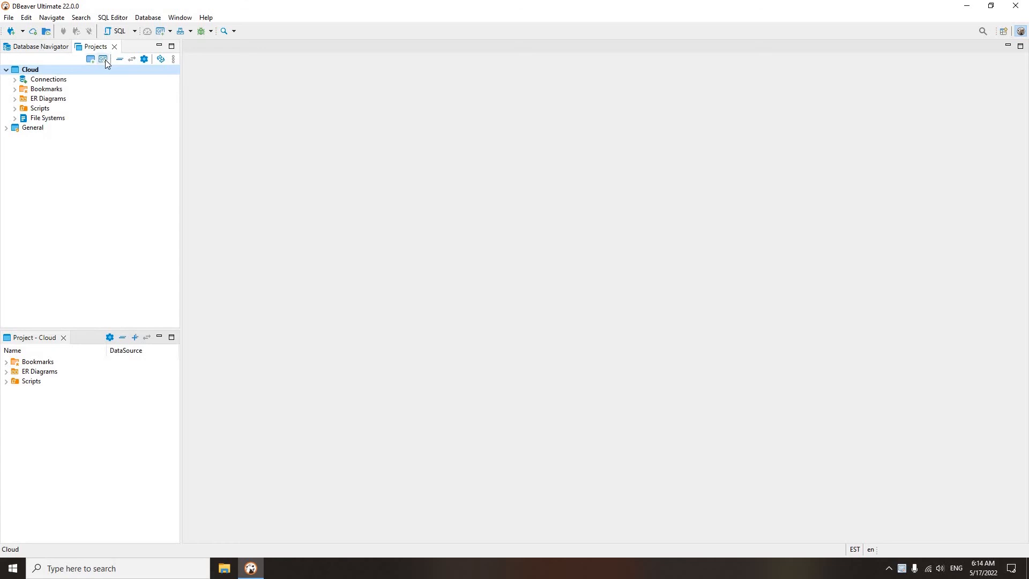
Bring up the Import Projects from Git wizard
{"action": "left_click", "coordinate": [103, 59]}
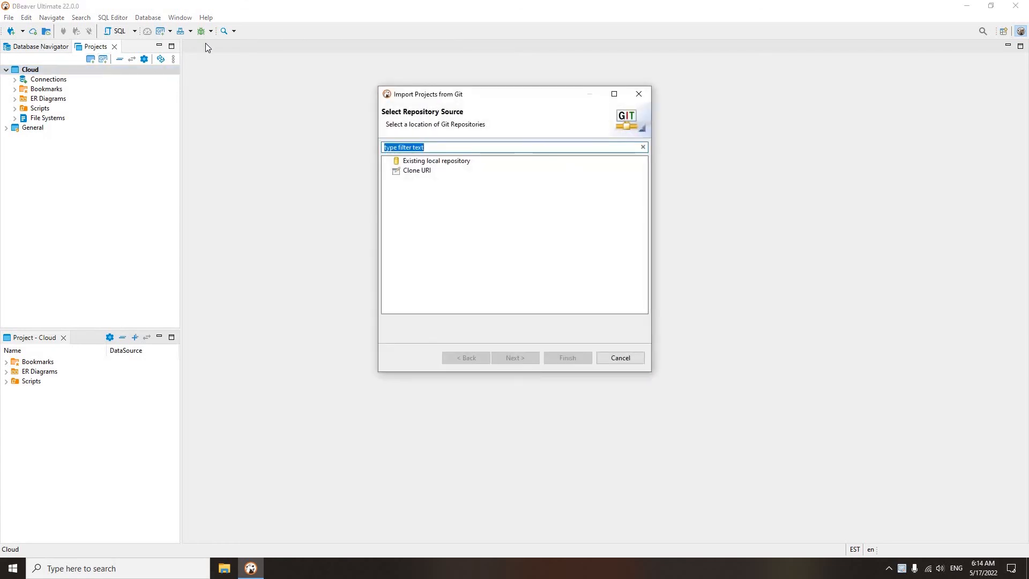
{"action": "mouse_move", "coordinate": [481, 326]}
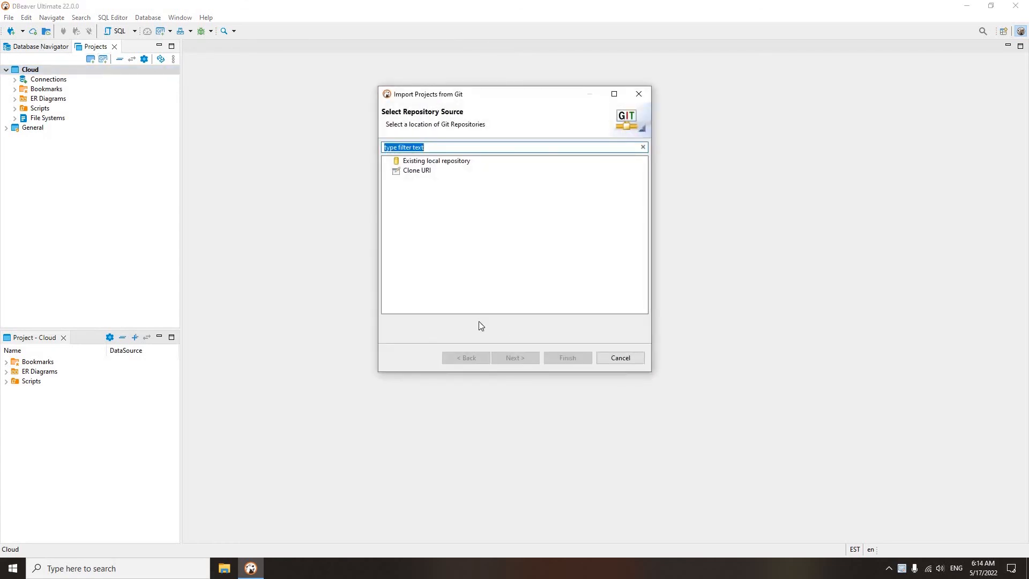
{"action": "mouse_move", "coordinate": [477, 322]}
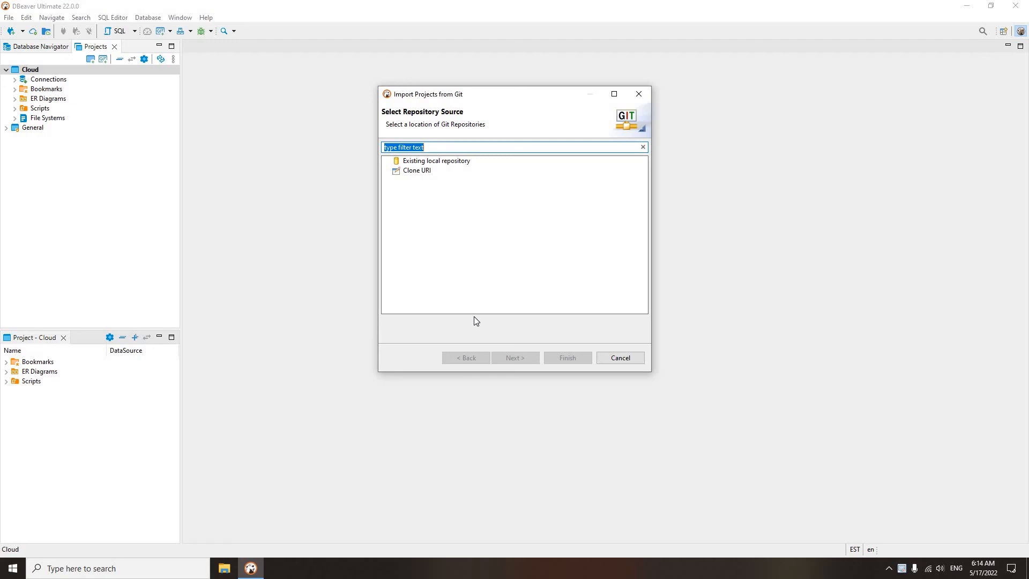
{"action": "mouse_move", "coordinate": [476, 309]}
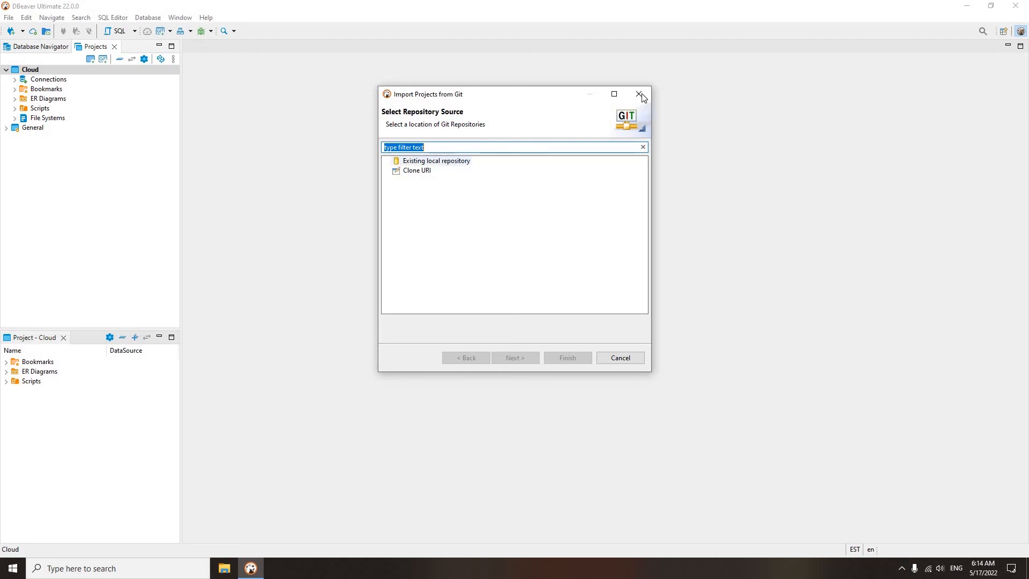
{"action": "mouse_move", "coordinate": [639, 94]}
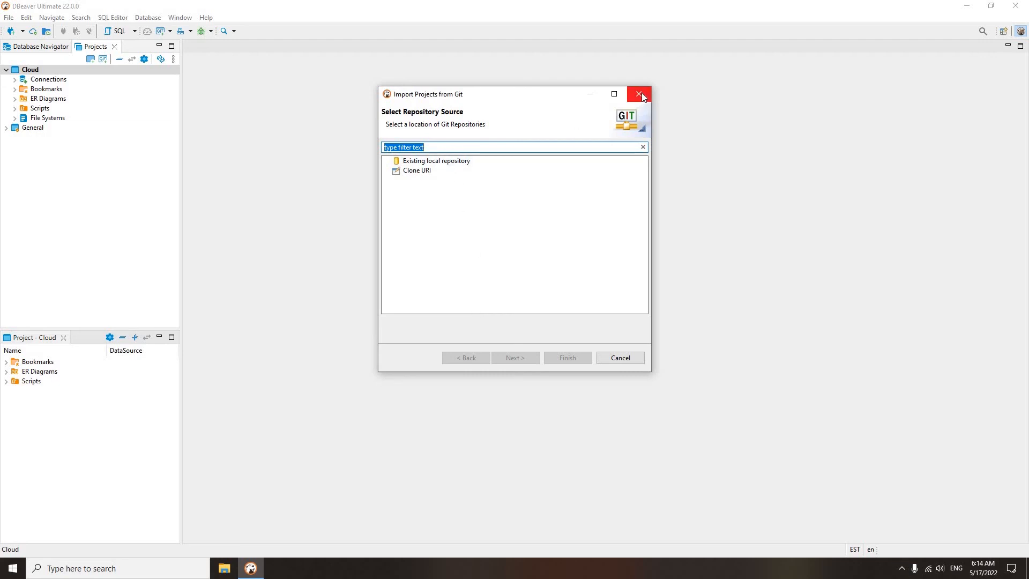
Dismiss the Git import wizard without importing anything
{"action": "left_click", "coordinate": [639, 94]}
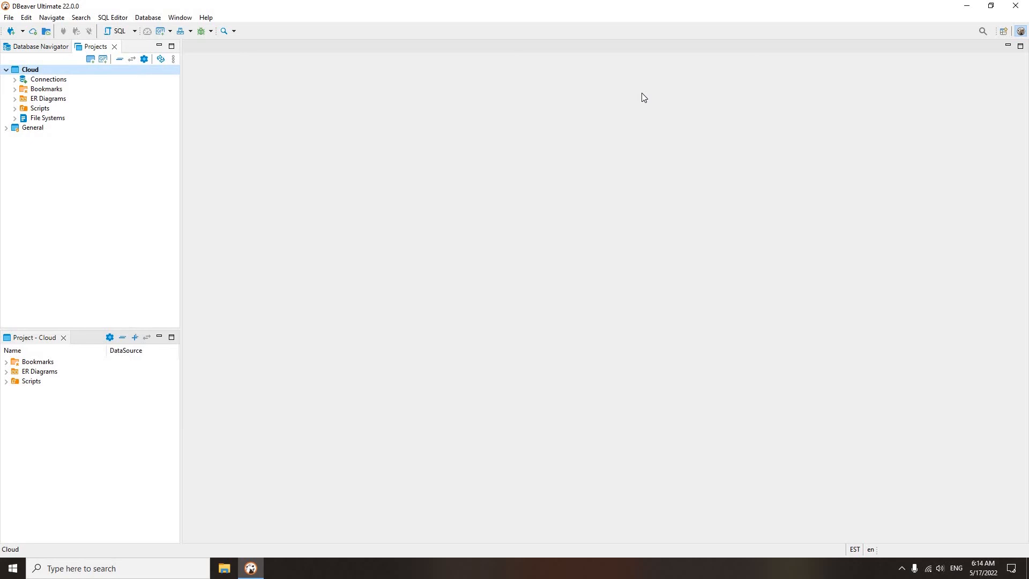
{"action": "mouse_move", "coordinate": [961, 5]}
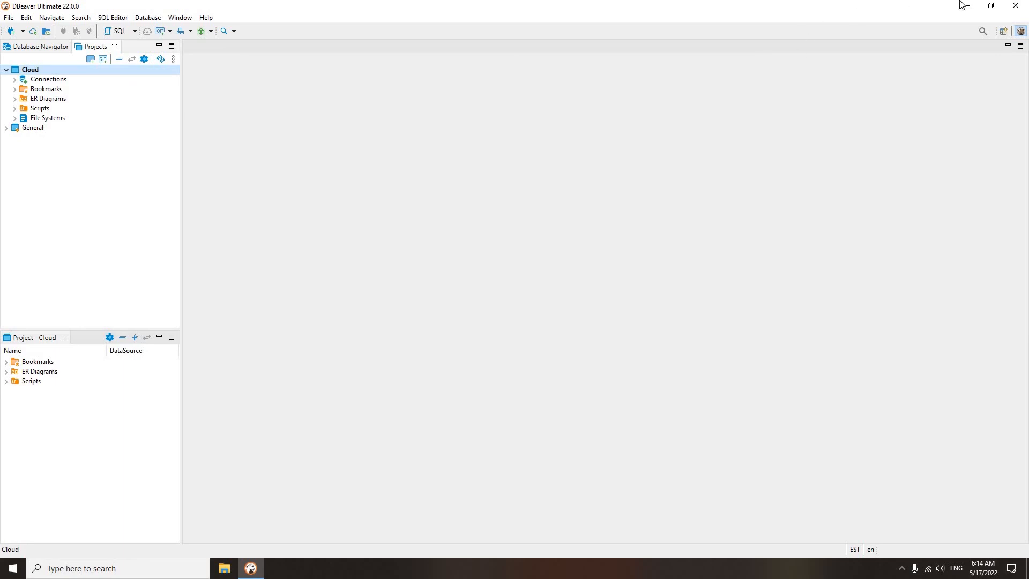